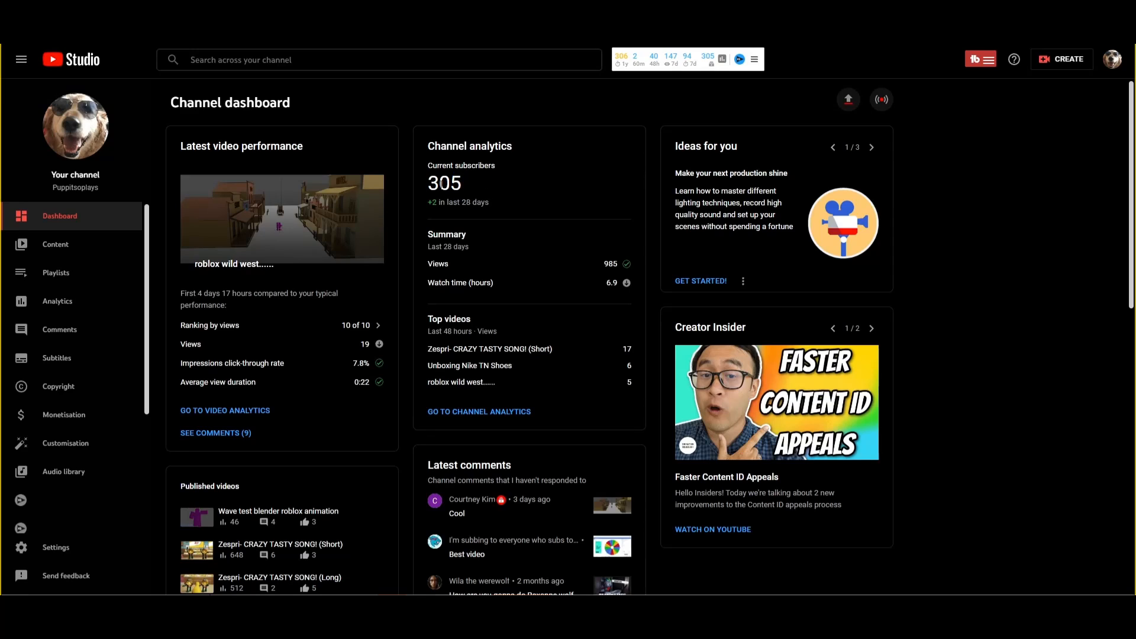
mouse_move(463, 191)
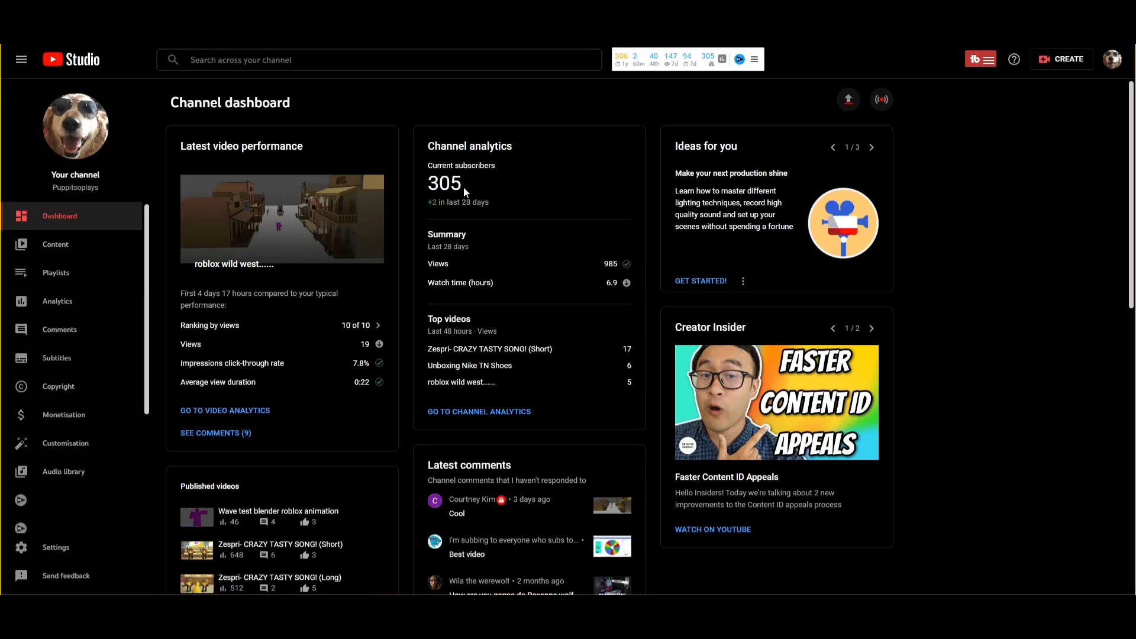